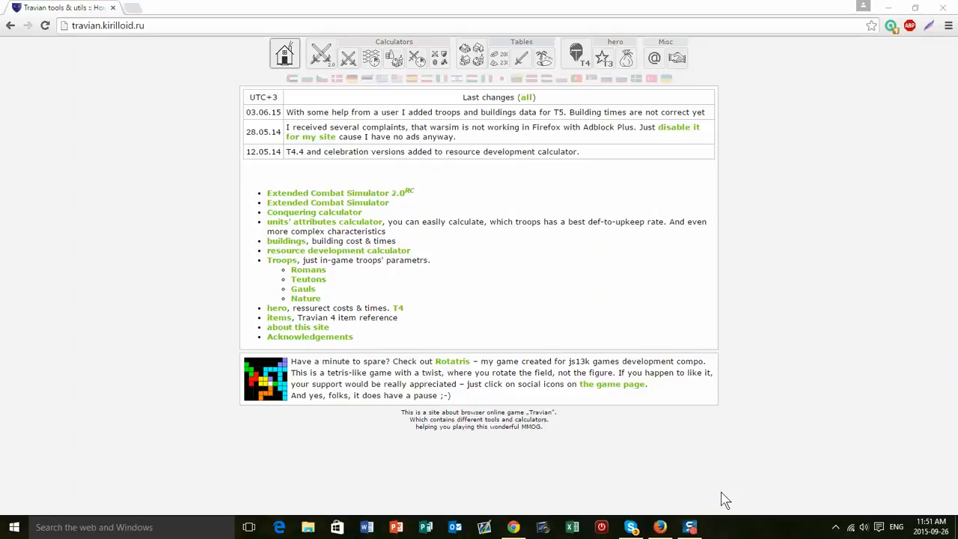
{"action": "mouse_move", "coordinate": [716, 395]}
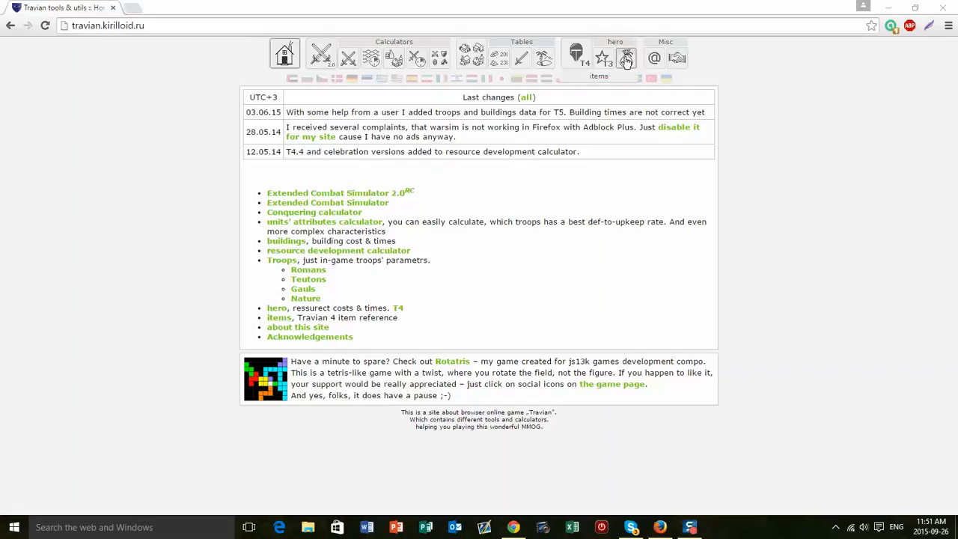
Go to the Travian 4 item reference (items.php) from the hero section of the toolbar
{"action": "left_click", "coordinate": [627, 57]}
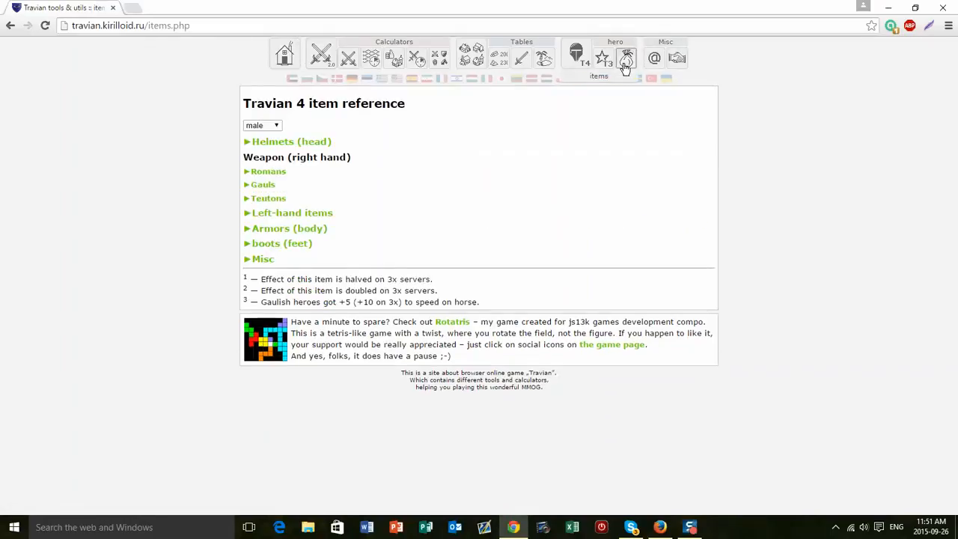
{"action": "mouse_move", "coordinate": [612, 140]}
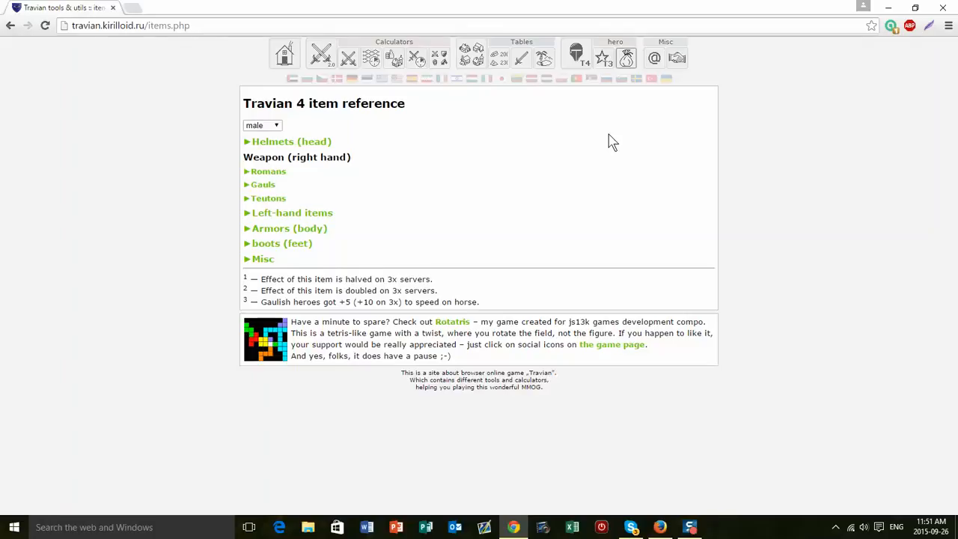
{"action": "mouse_move", "coordinate": [272, 242]}
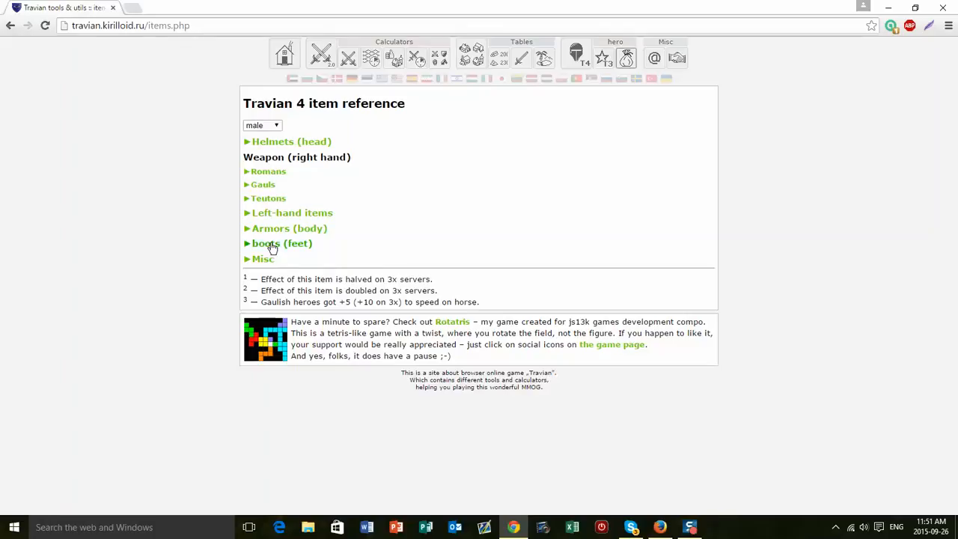
Expand the boots (feet) block listing Boots of Regeneration, Boots of the Mercenary and Small spurs
{"action": "left_click", "coordinate": [281, 243]}
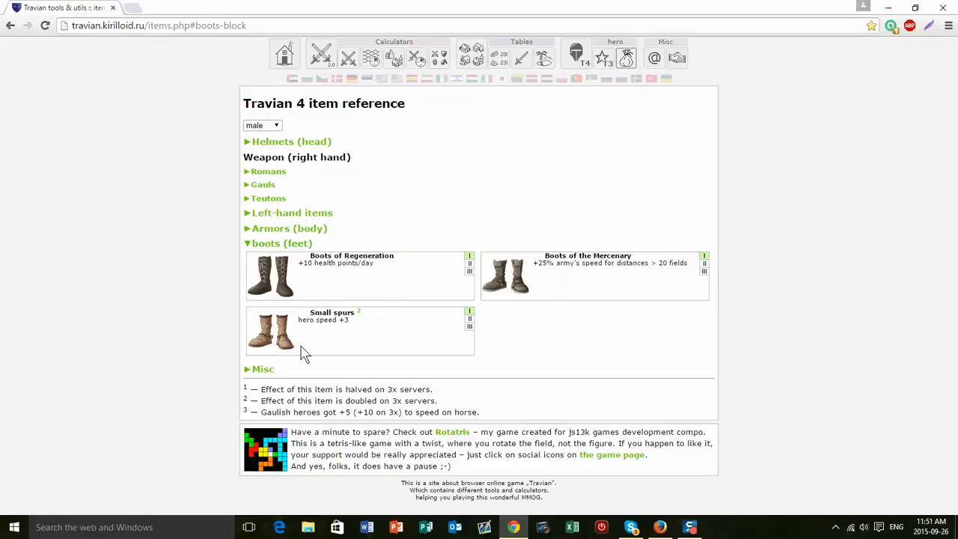
{"action": "mouse_move", "coordinate": [266, 341]}
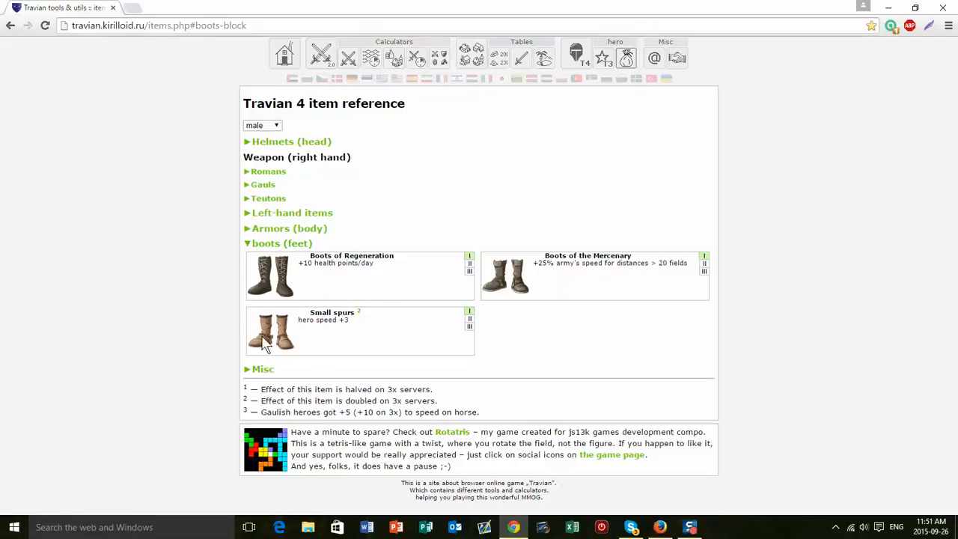
{"action": "mouse_move", "coordinate": [276, 346]}
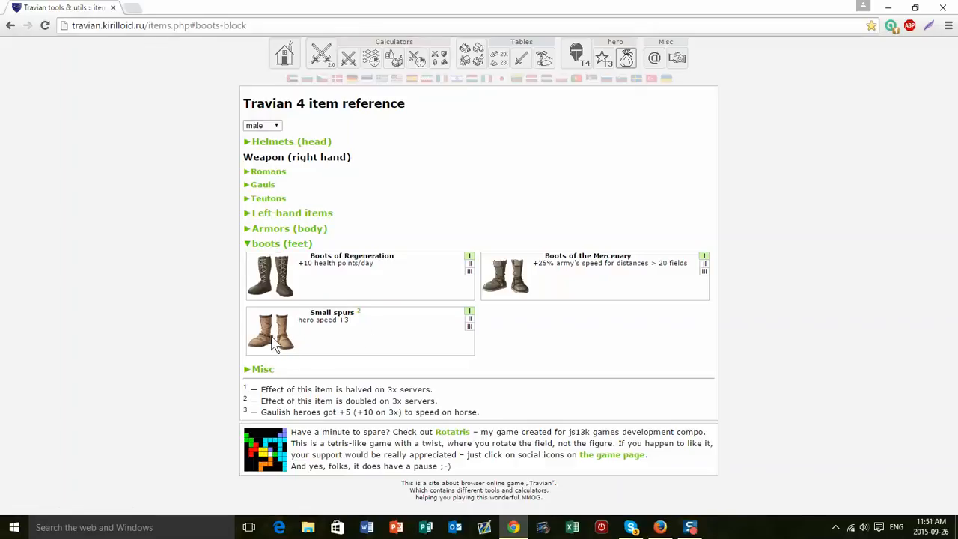
{"action": "mouse_move", "coordinate": [516, 287]}
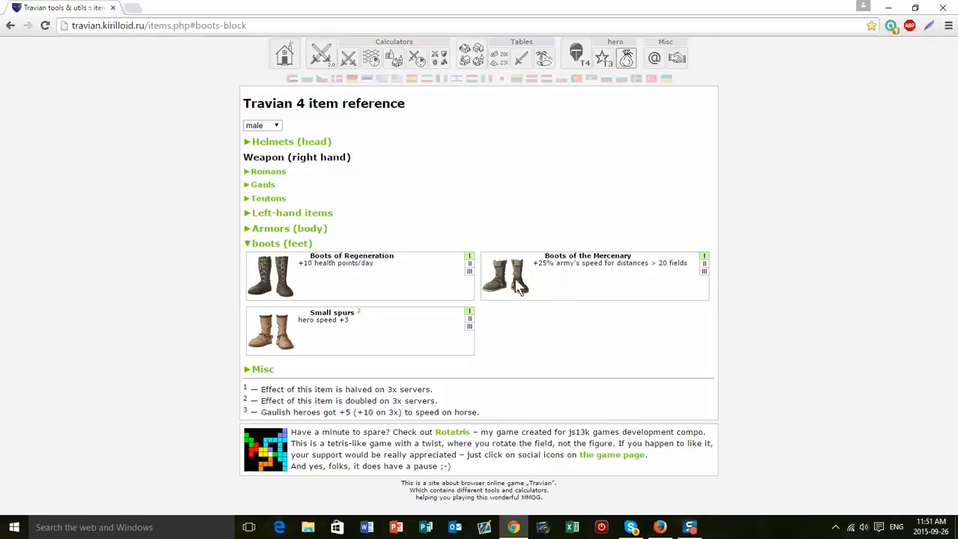
{"action": "mouse_move", "coordinate": [500, 293]}
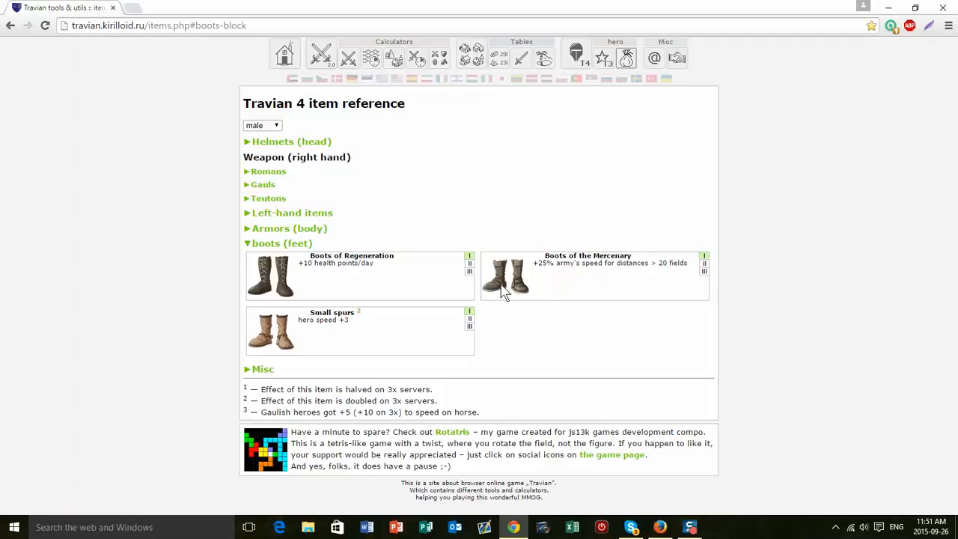
{"action": "mouse_move", "coordinate": [520, 288]}
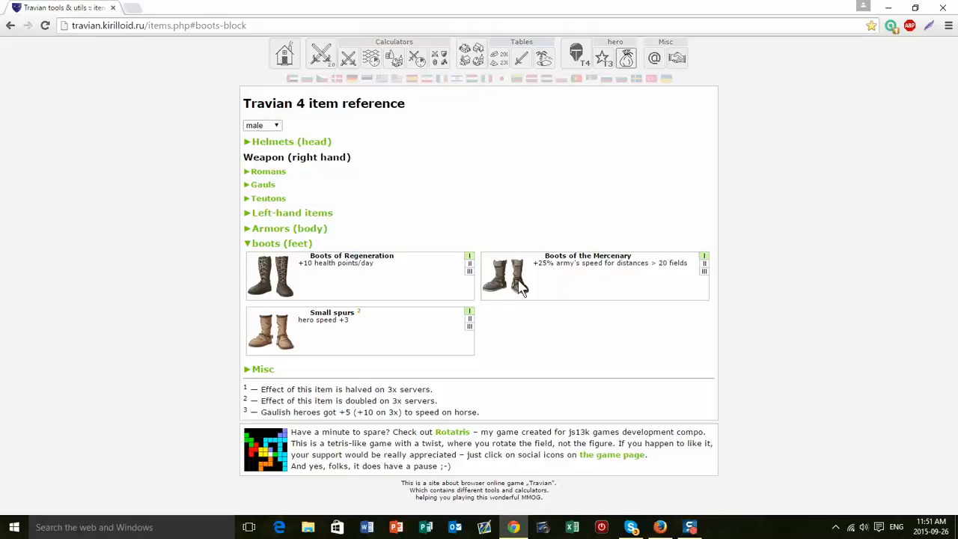
{"action": "mouse_move", "coordinate": [571, 290]}
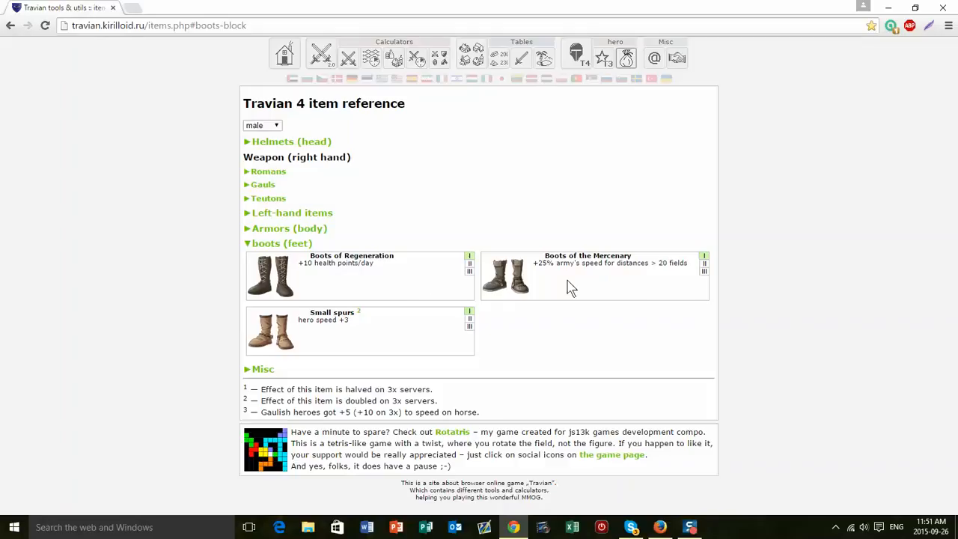
{"action": "mouse_move", "coordinate": [706, 268]}
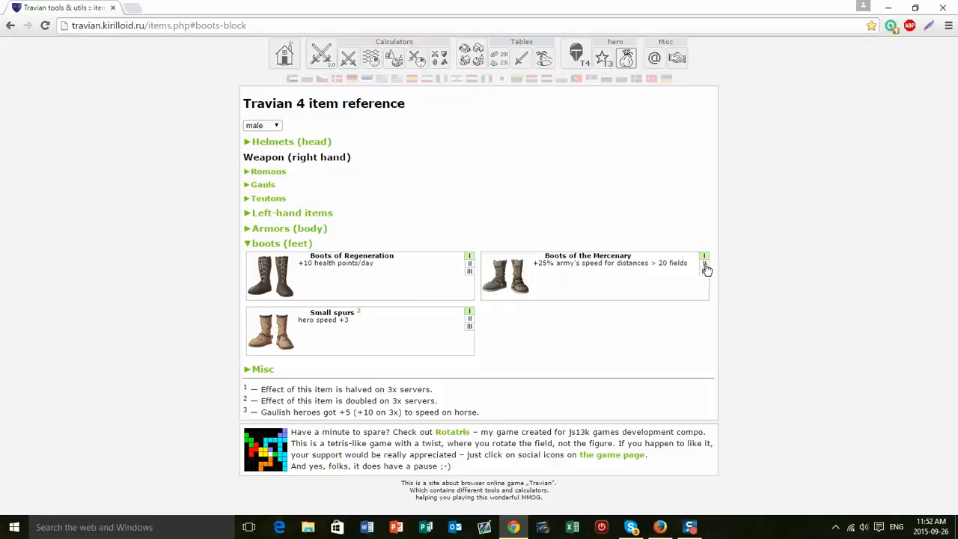
Raise the Mercenary boots card through tier II to tier III, Boots of the Archon (+75% speed over 20 fields)
{"action": "left_click", "coordinate": [703, 271]}
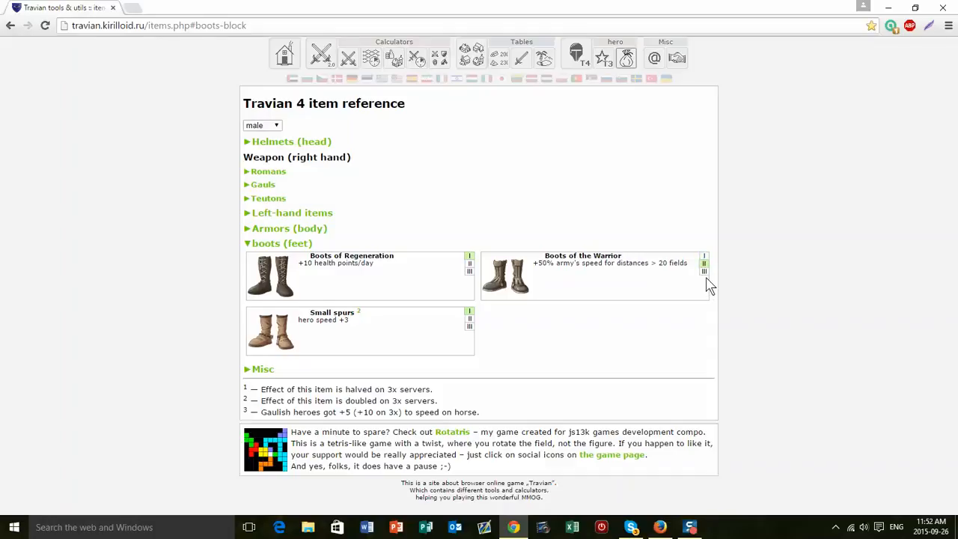
{"action": "left_click", "coordinate": [703, 272]}
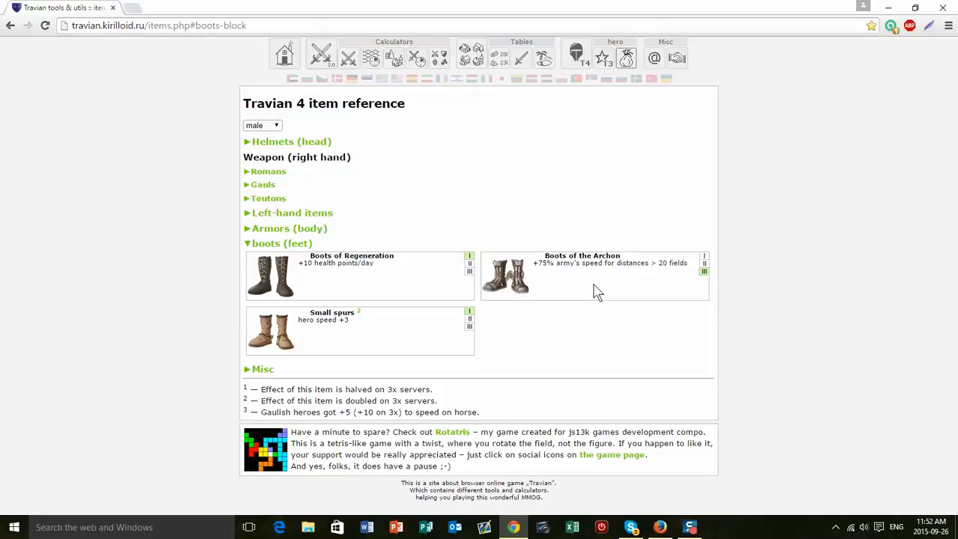
{"action": "mouse_move", "coordinate": [526, 261]}
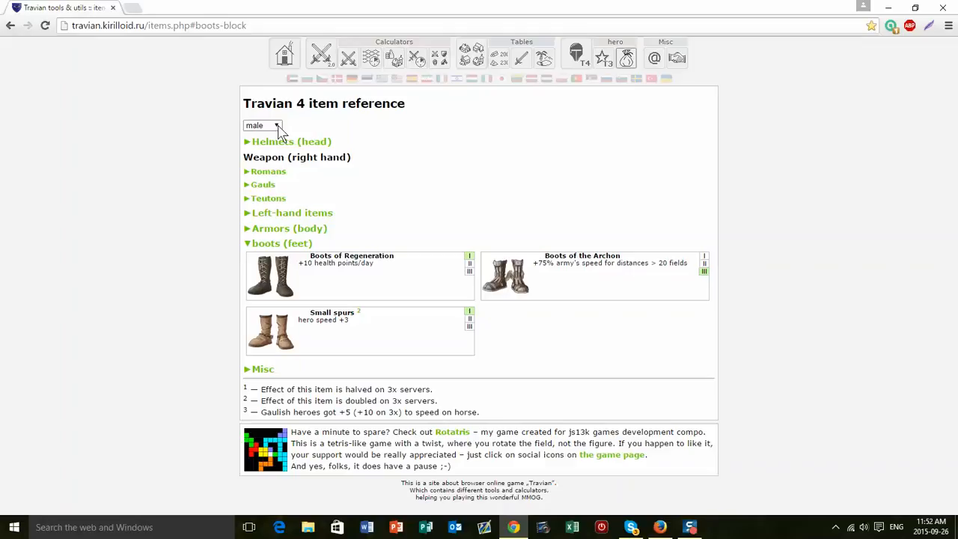
Switch to the female hero and cycle the second boots card through tiers I, II, III back to Boots of the Archon
{"action": "left_click", "coordinate": [261, 126]}
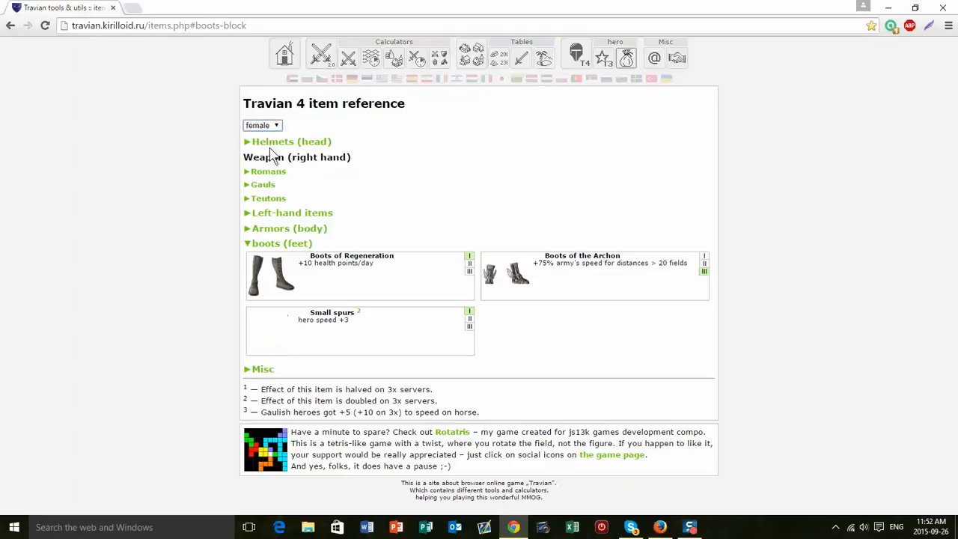
{"action": "left_click", "coordinate": [703, 254]}
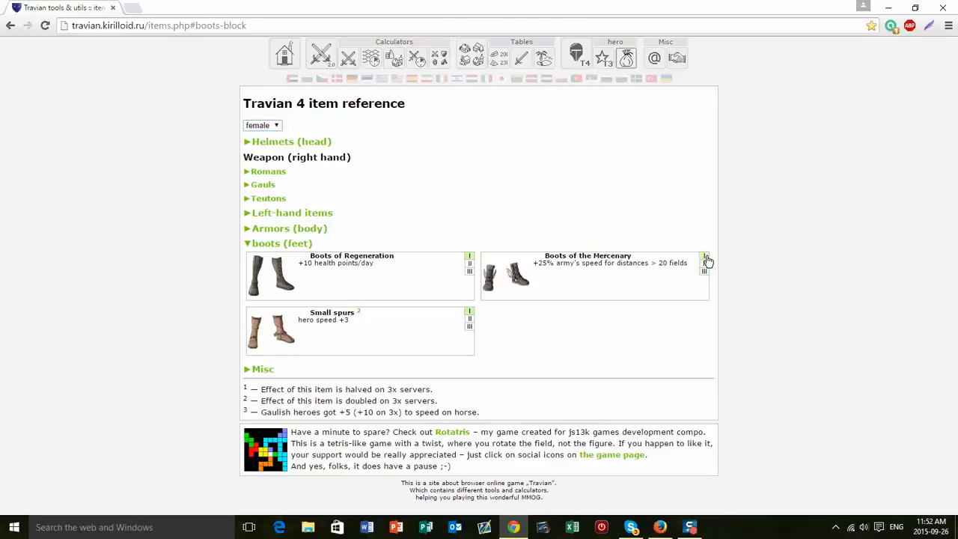
{"action": "left_click", "coordinate": [703, 271]}
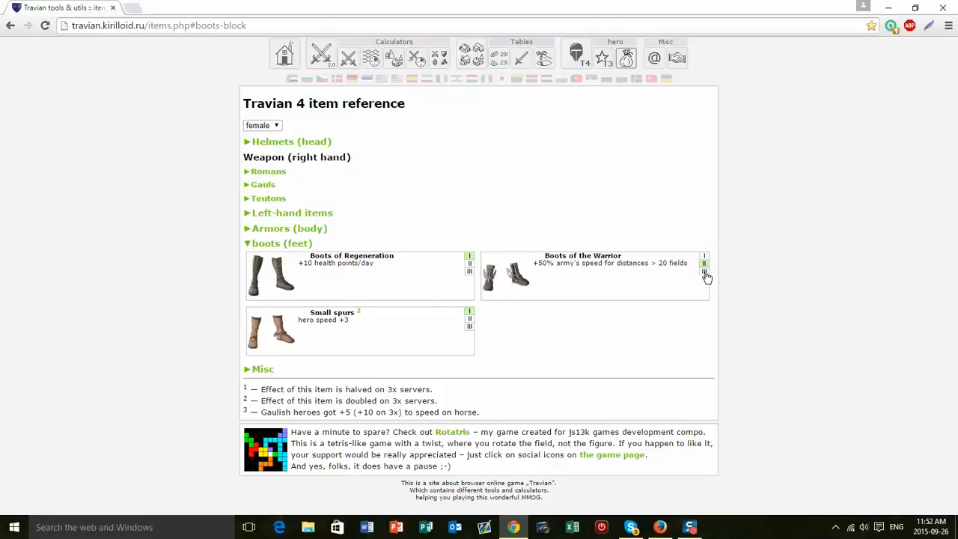
{"action": "left_click", "coordinate": [703, 272]}
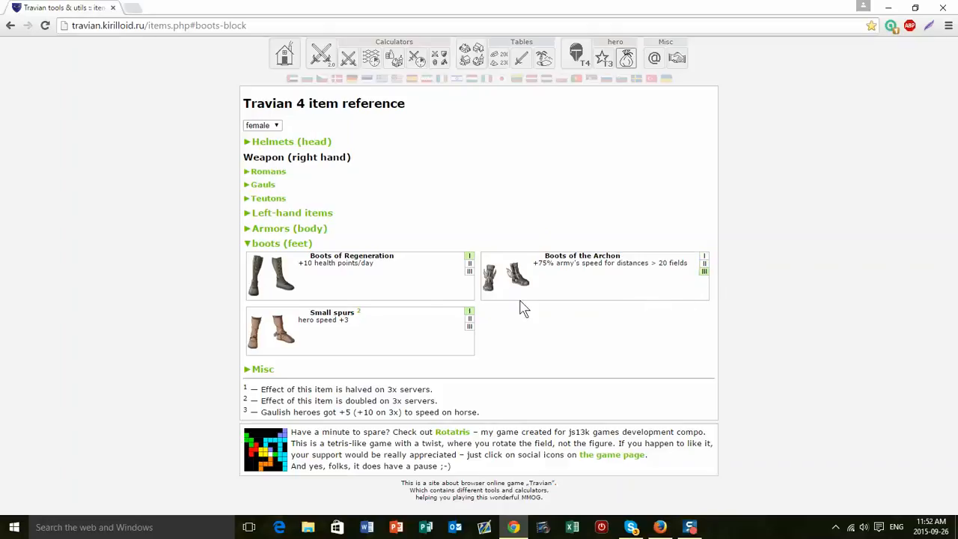
{"action": "mouse_move", "coordinate": [640, 293]}
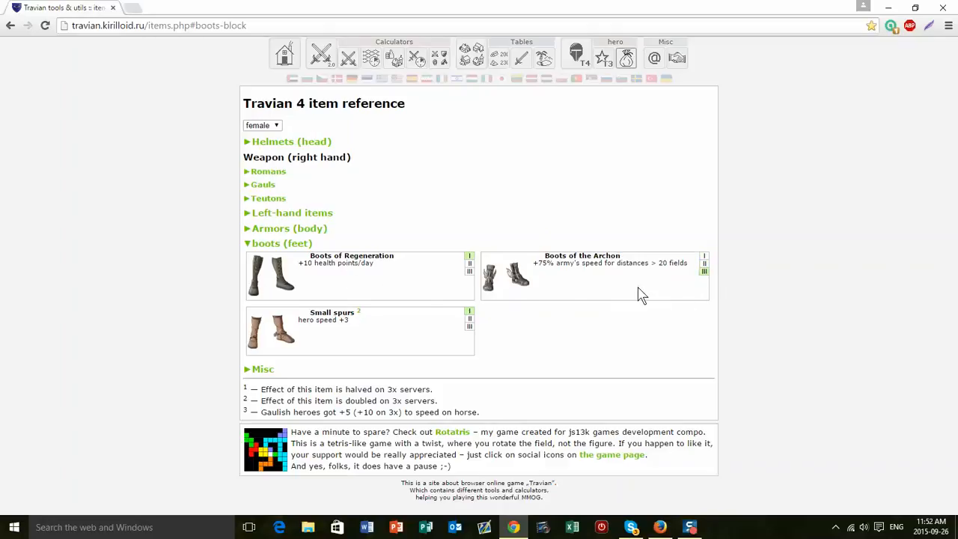
{"action": "mouse_move", "coordinate": [583, 293]}
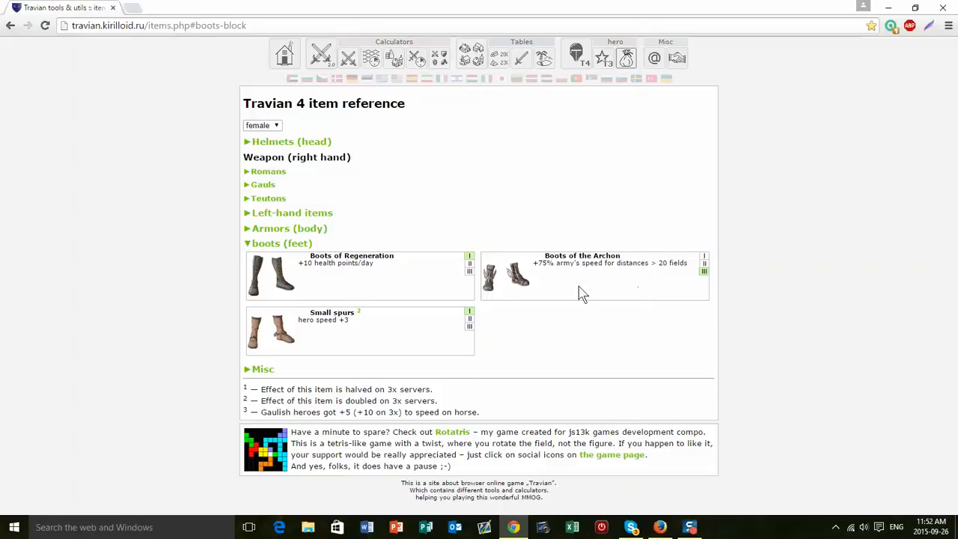
Expand Armors (body) showing Heavy scale armour and switch the hero gender back to male
{"action": "left_click", "coordinate": [288, 228]}
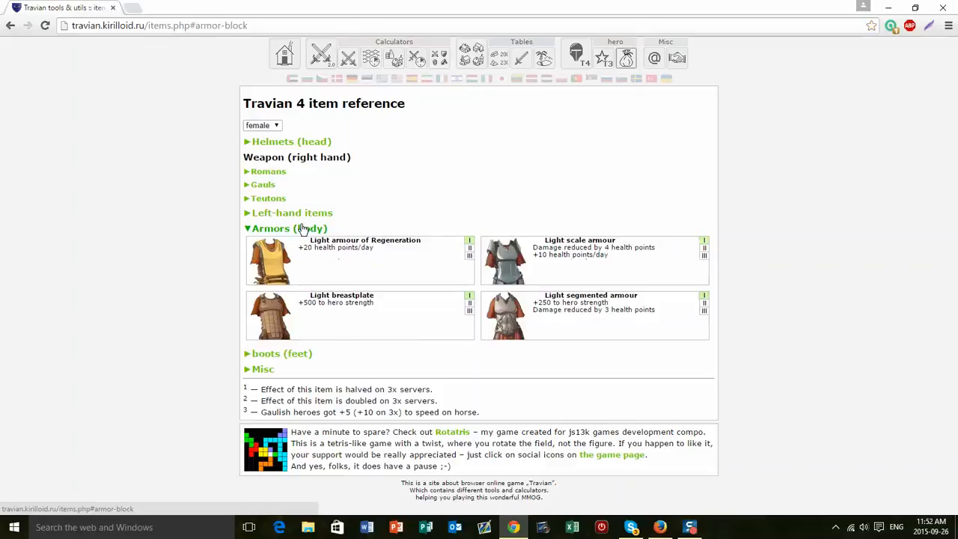
{"action": "mouse_move", "coordinate": [709, 272]}
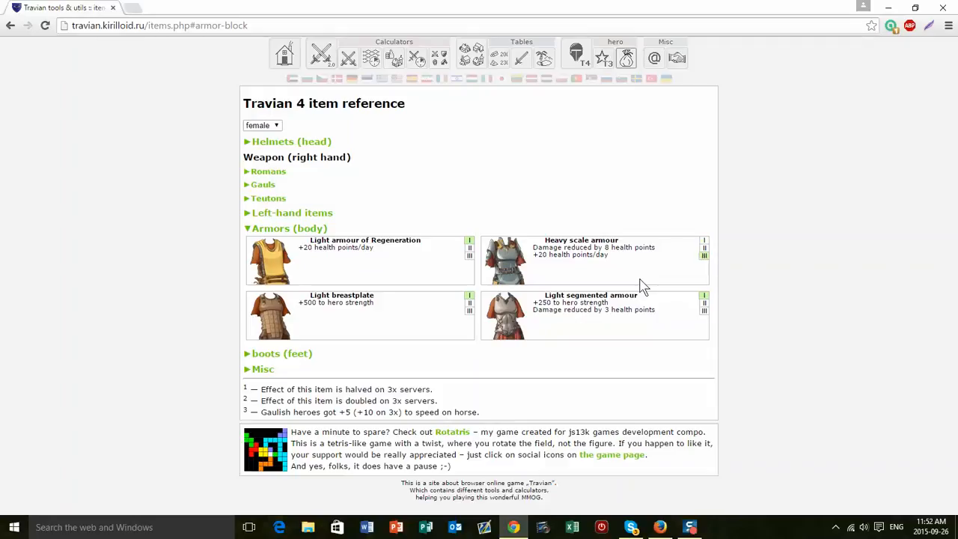
{"action": "left_click", "coordinate": [262, 126]}
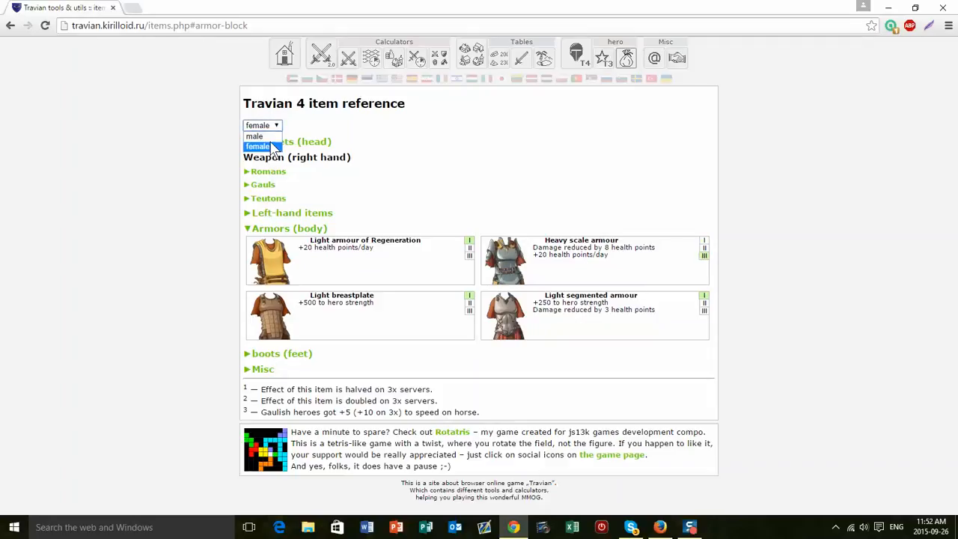
{"action": "left_click", "coordinate": [254, 134]}
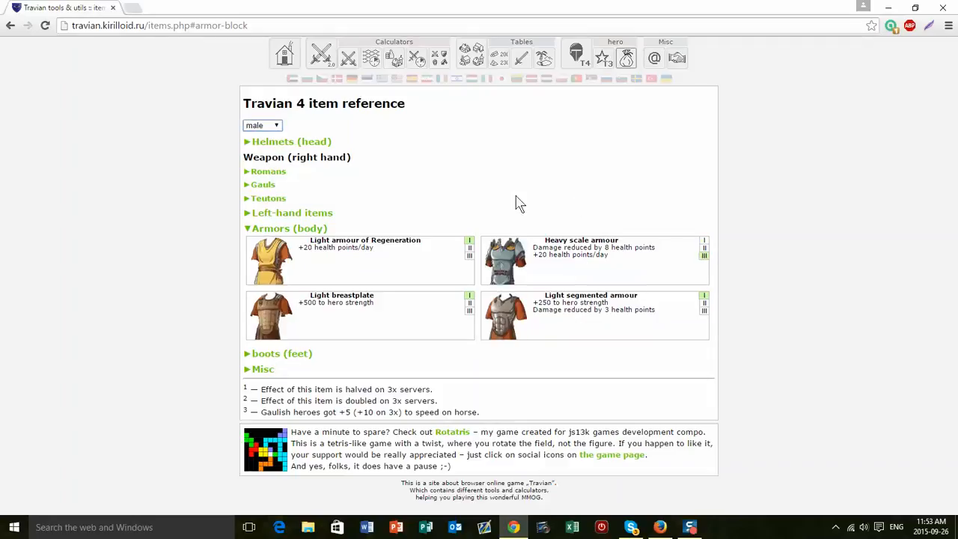